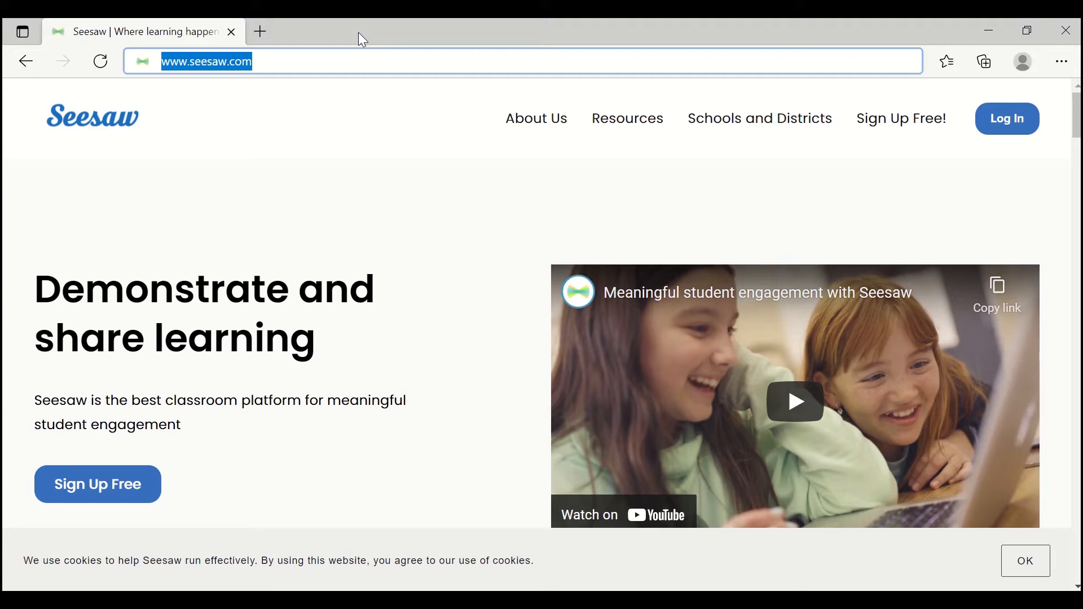
mouse_move(545, 118)
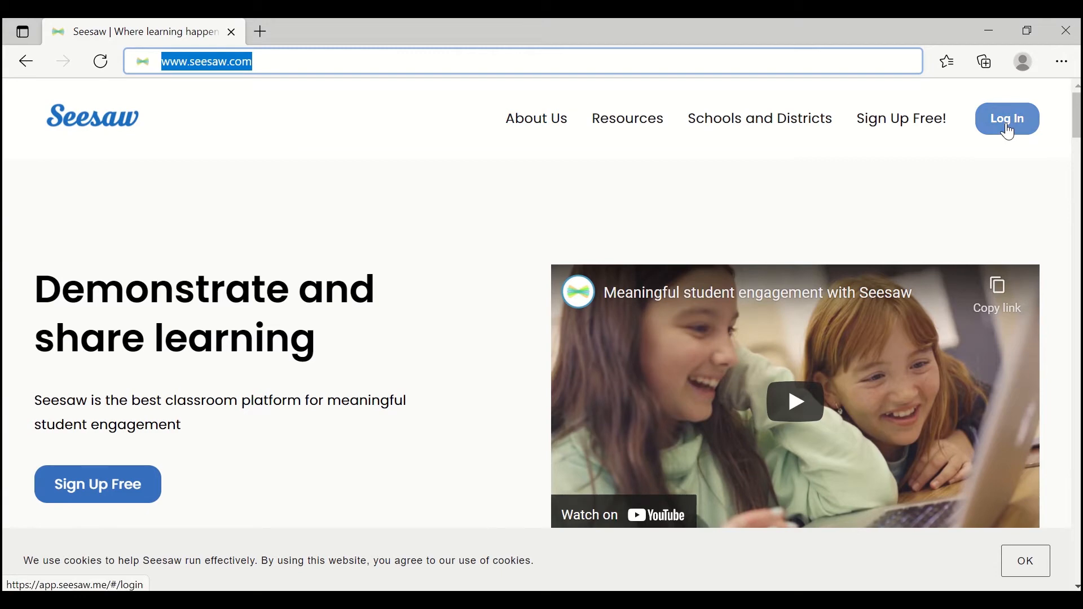
- Start logging in from the Seesaw homepage to reach the role sign-in page
left_click(1006, 118)
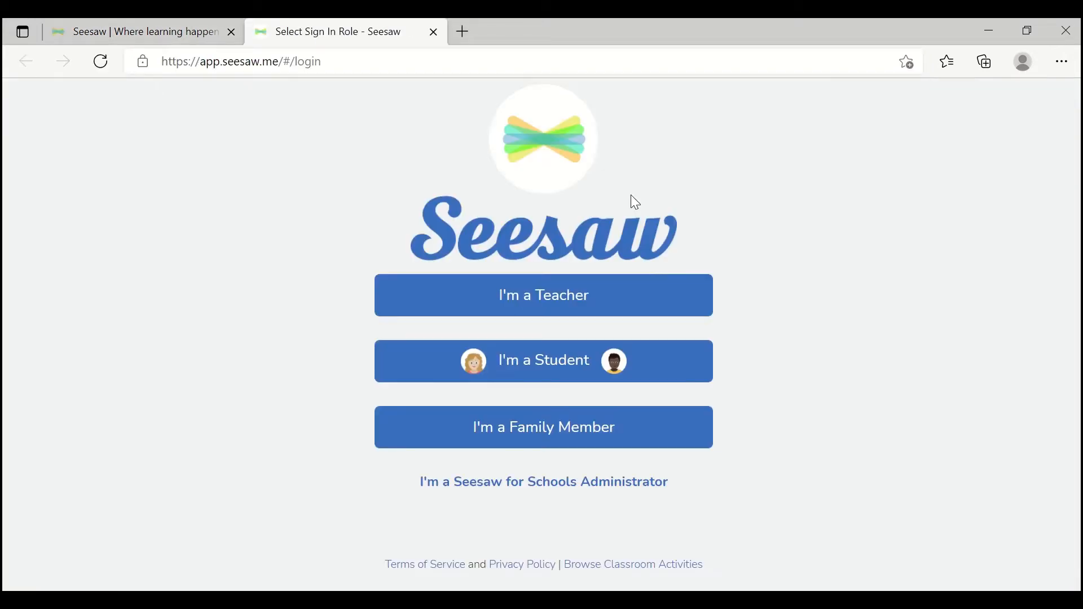
mouse_move(531, 370)
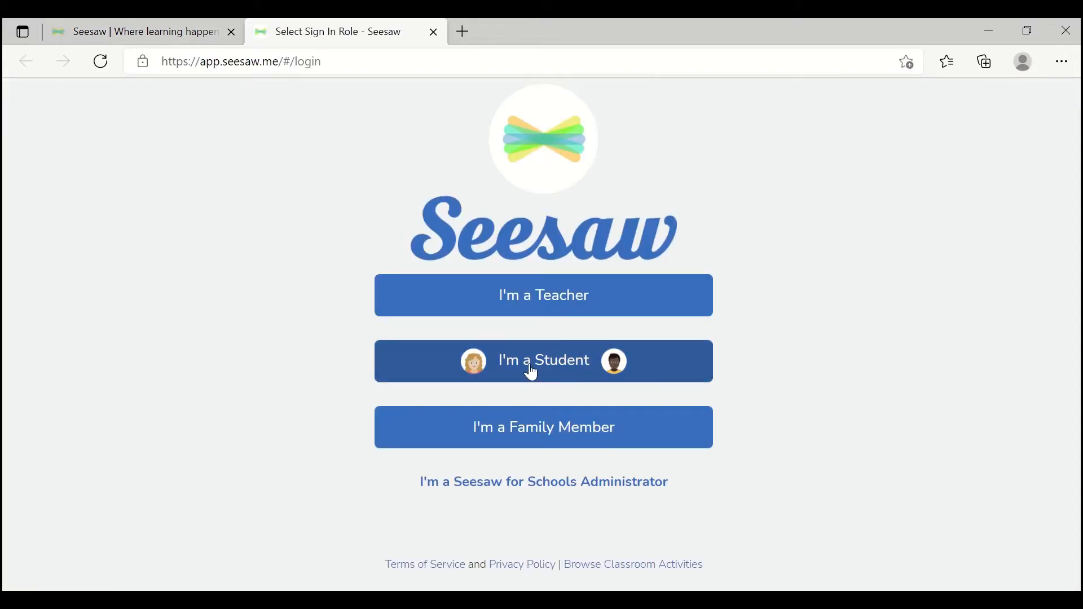
- Sign in as a student with the student's Google account to reach the class activities
left_click(543, 361)
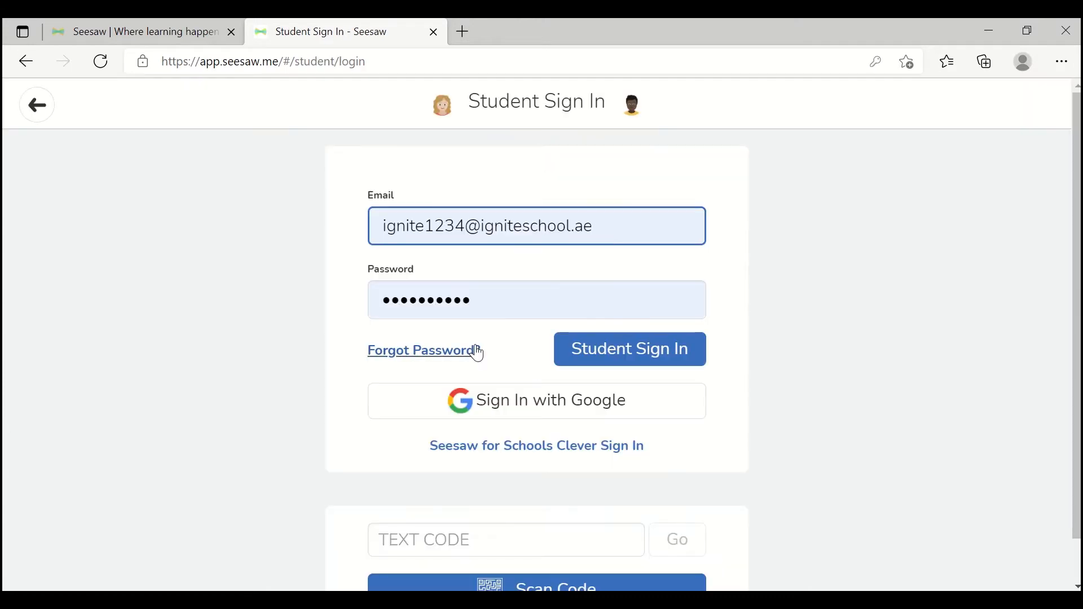
mouse_move(420, 351)
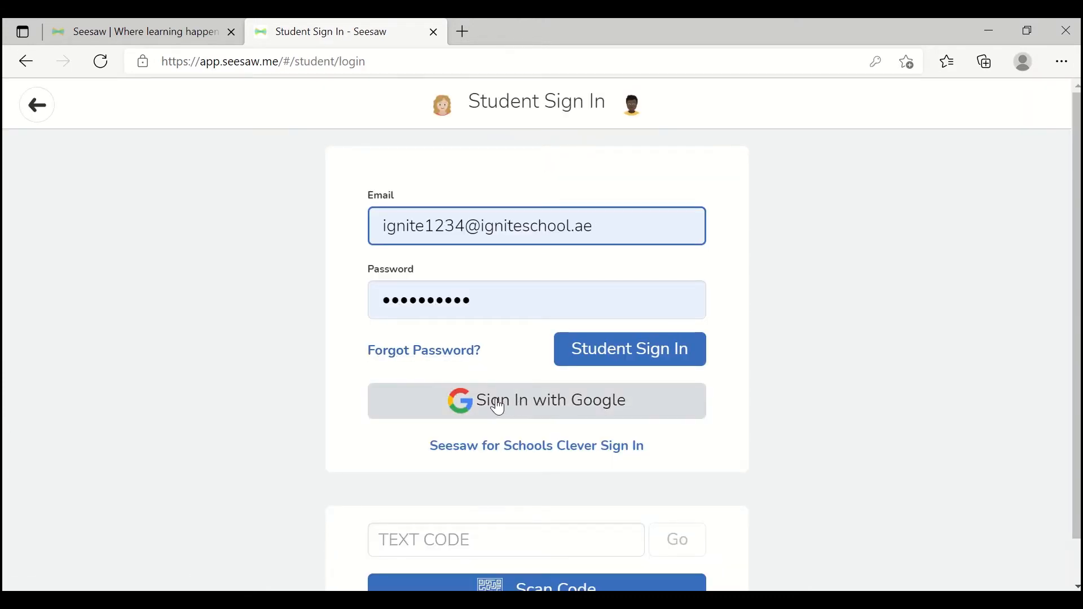
left_click(536, 400)
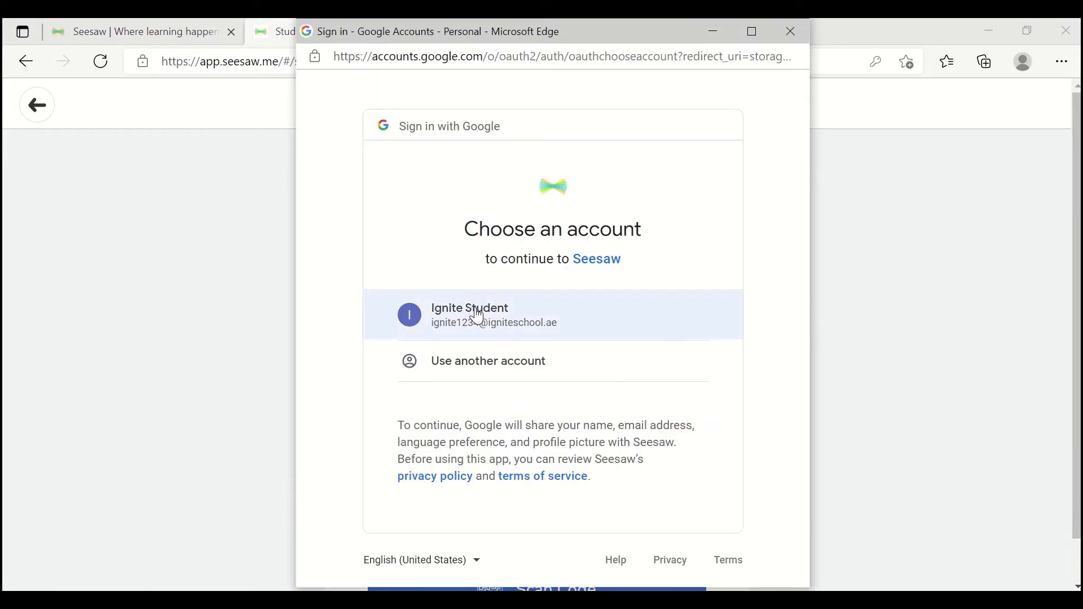
left_click(484, 315)
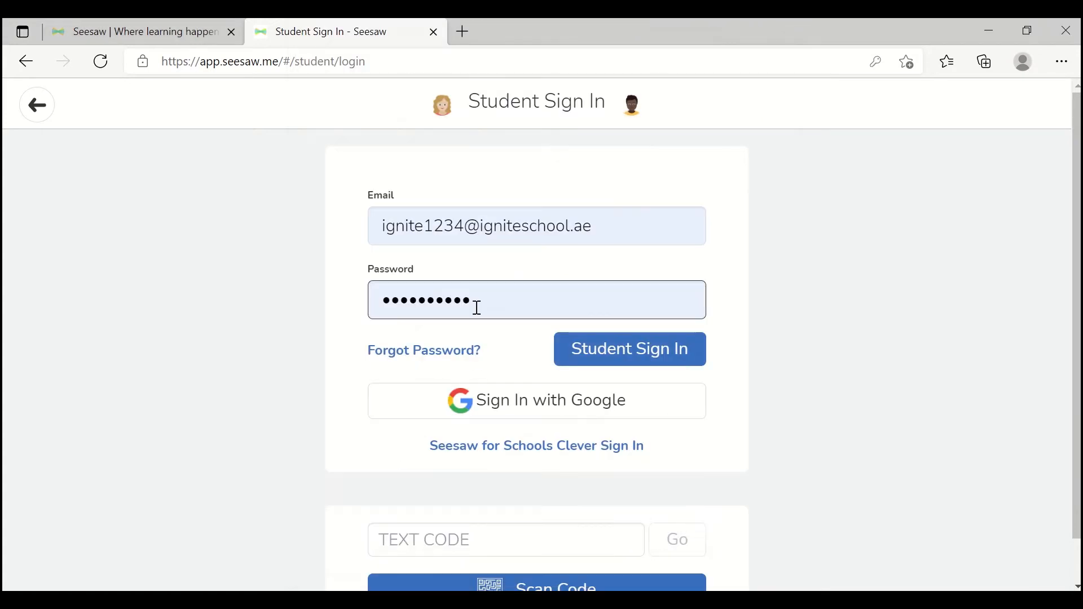
left_click(629, 349)
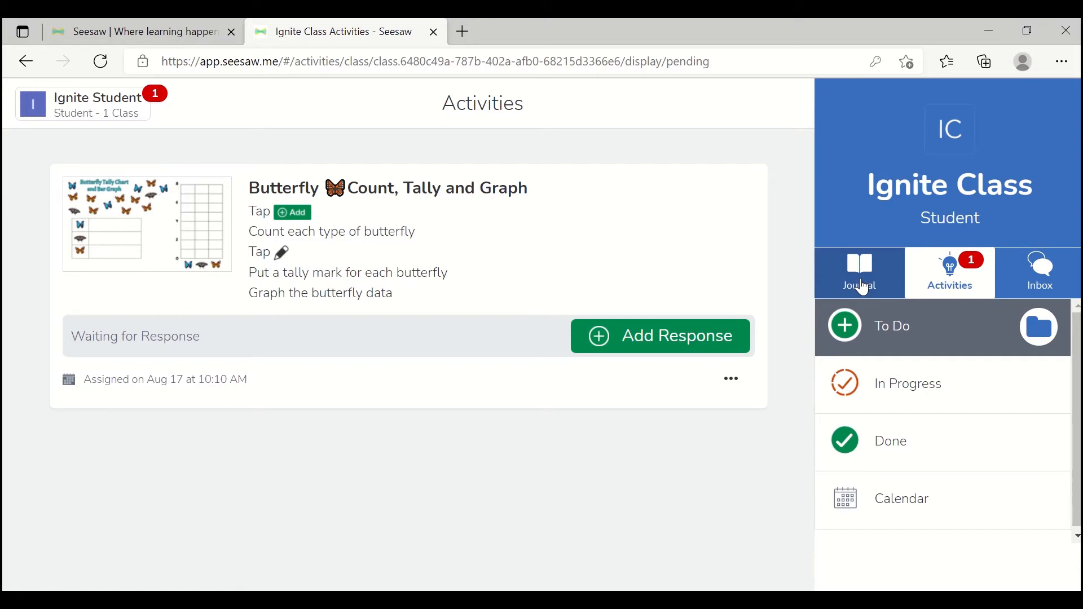
- View the class journal with earlier posts such as the Letter Sounds response
left_click(858, 271)
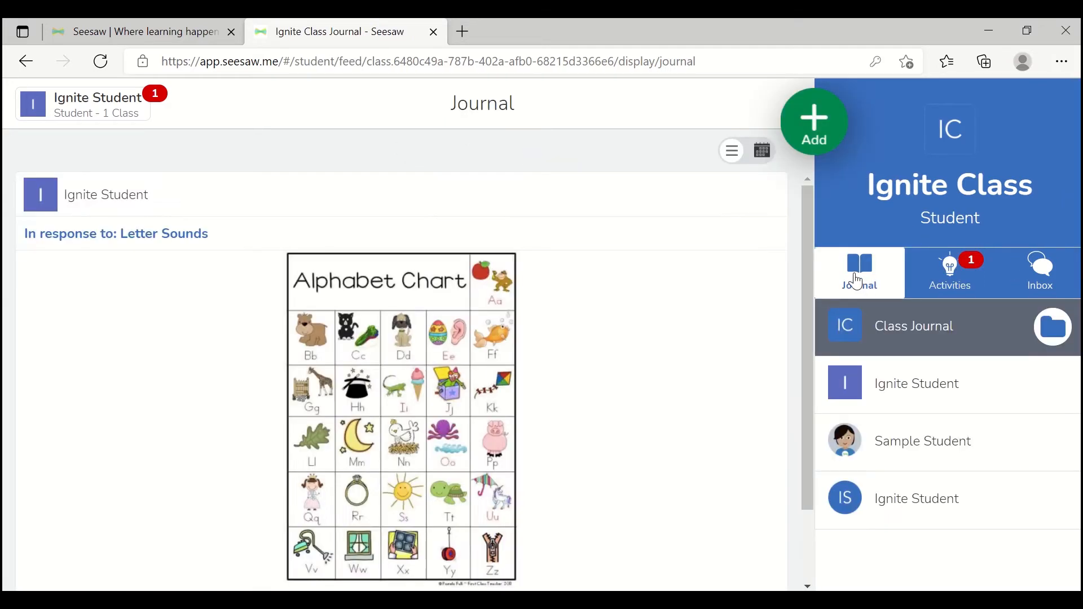
mouse_move(614, 317)
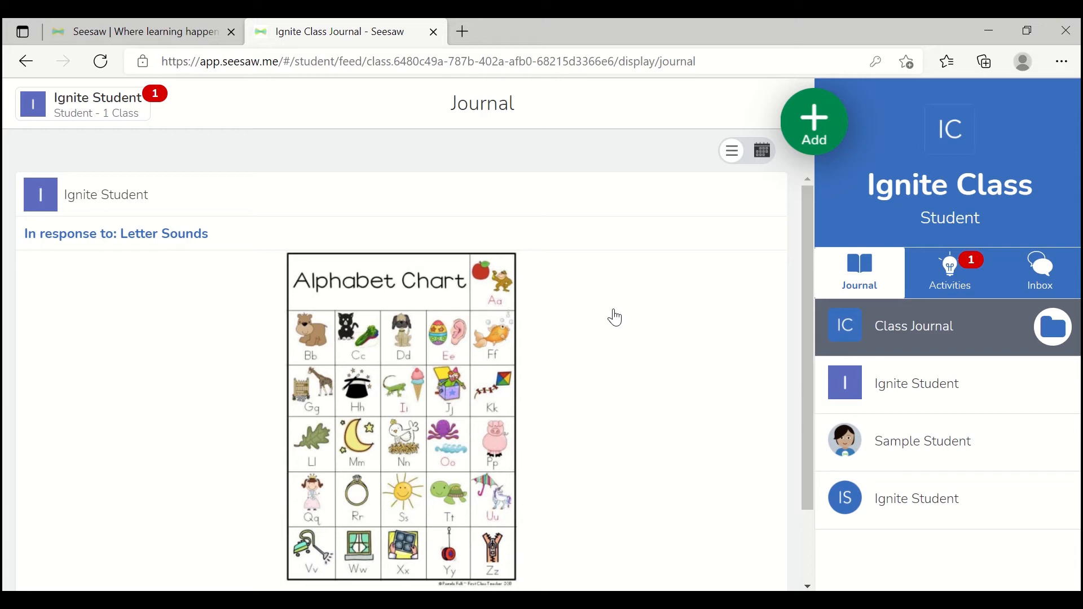
mouse_move(825, 278)
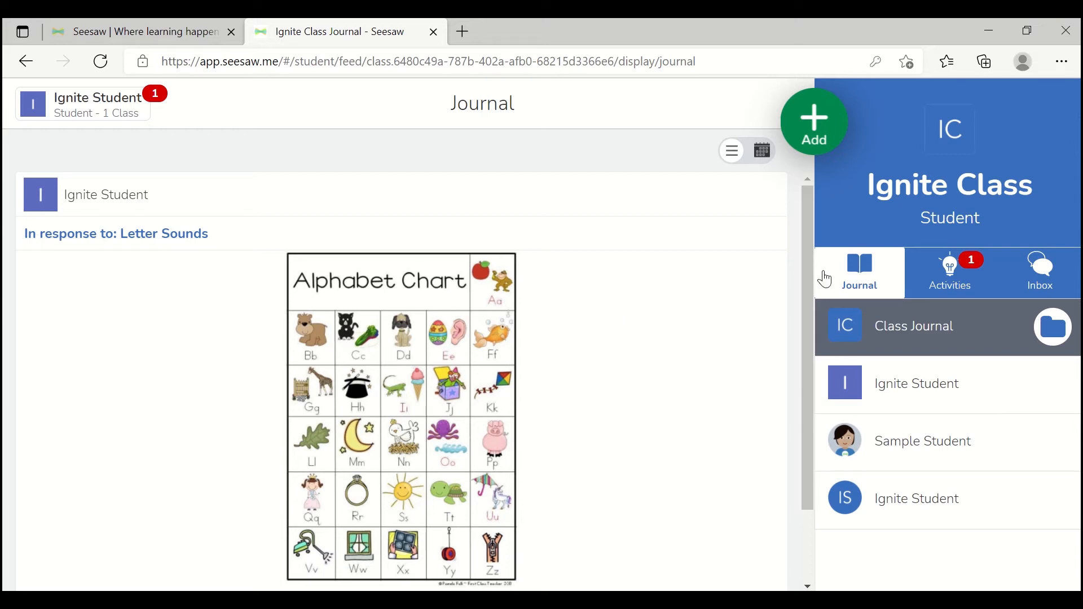
mouse_move(949, 272)
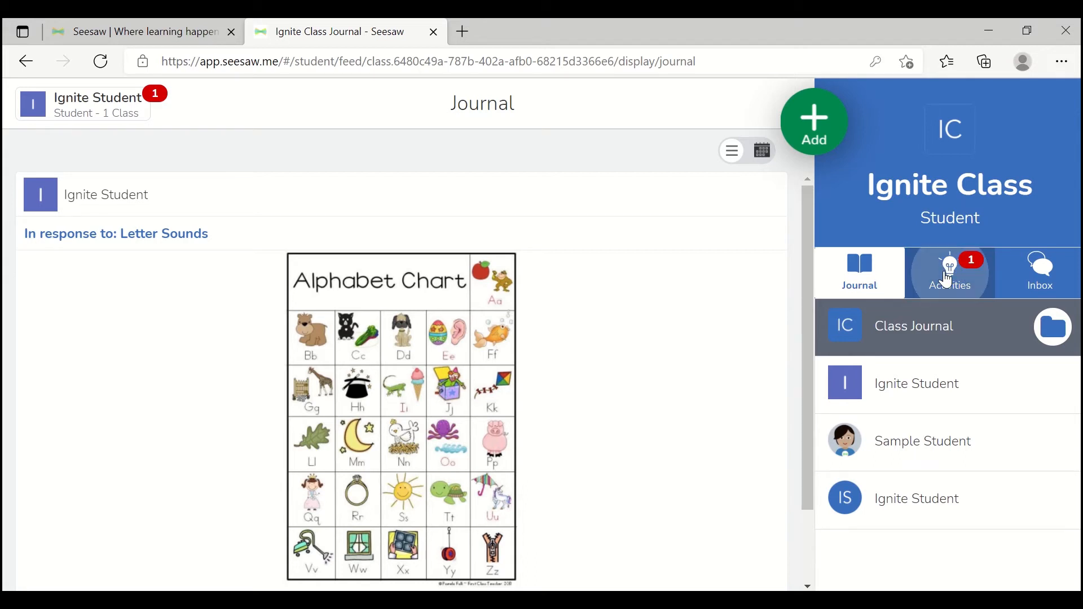
- Return to the assigned activities listing the Butterfly Count, Tally and Graph task
left_click(949, 272)
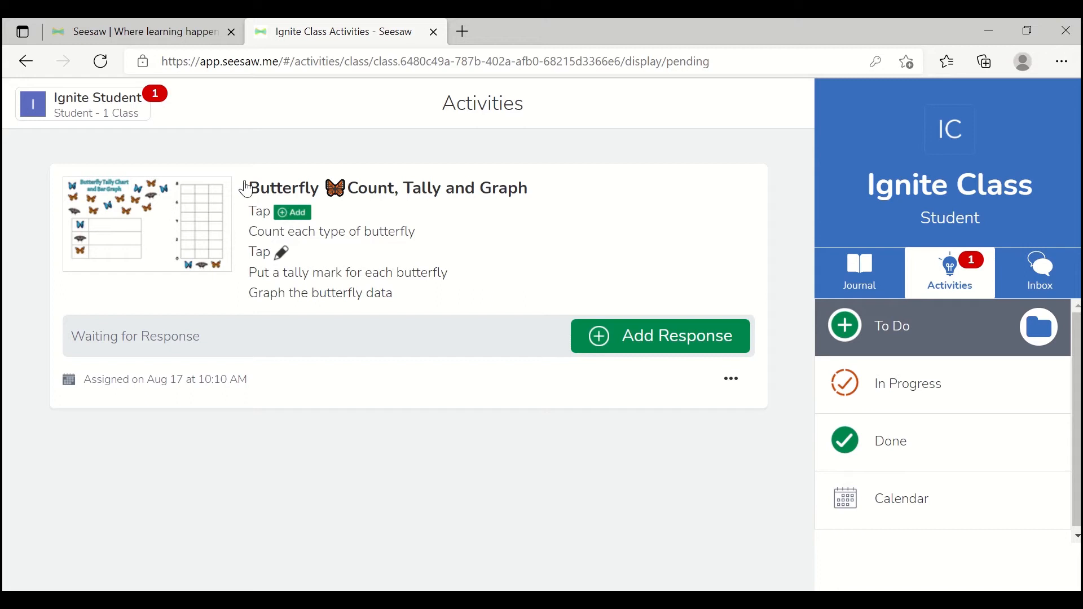
mouse_move(404, 243)
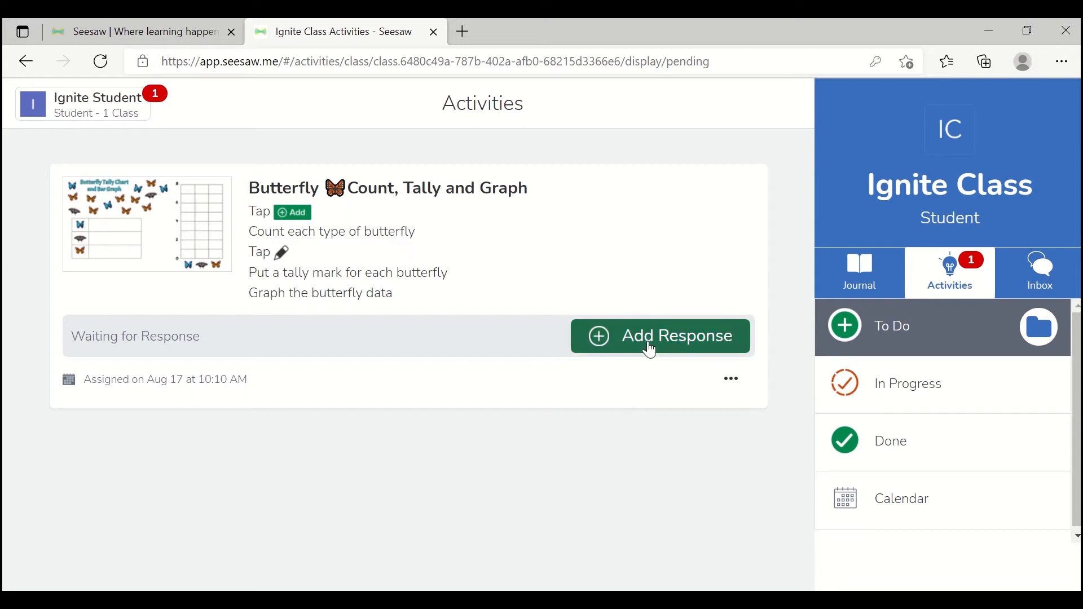
left_click(659, 336)
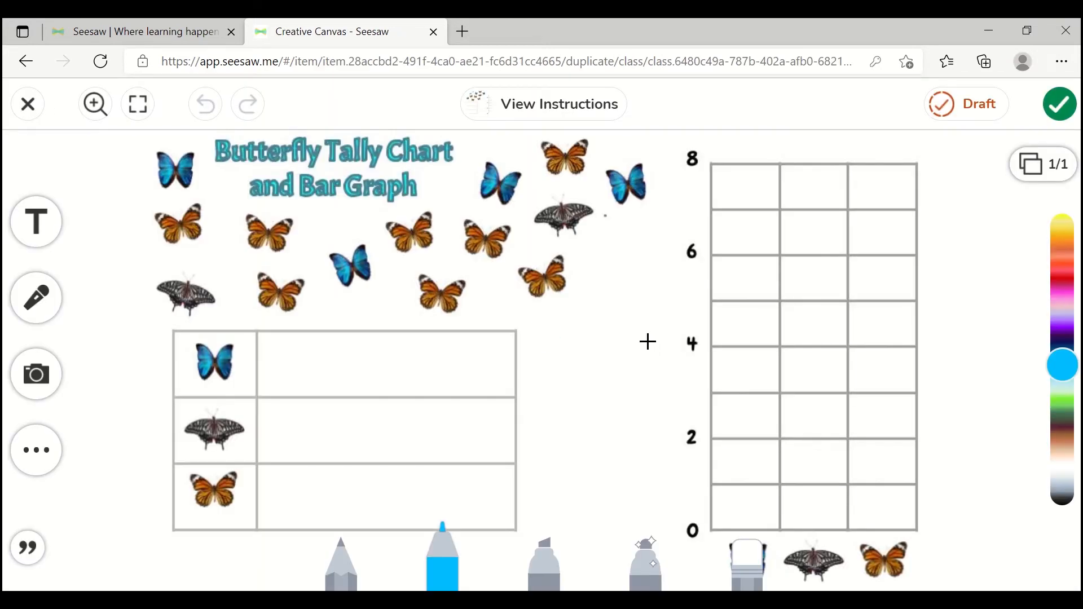
mouse_move(551, 109)
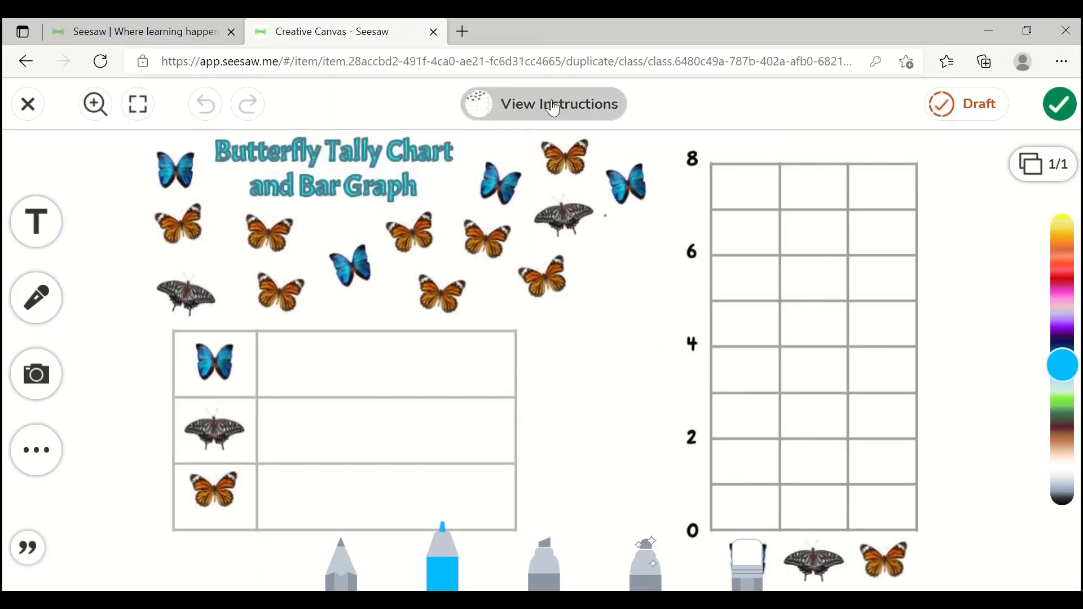
left_click(549, 104)
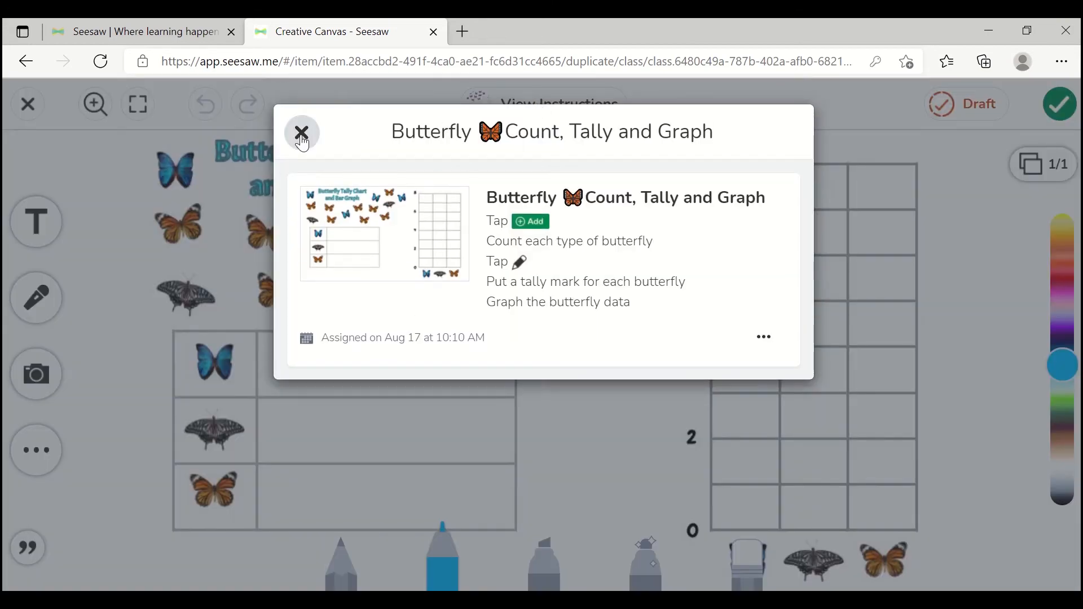
left_click(302, 132)
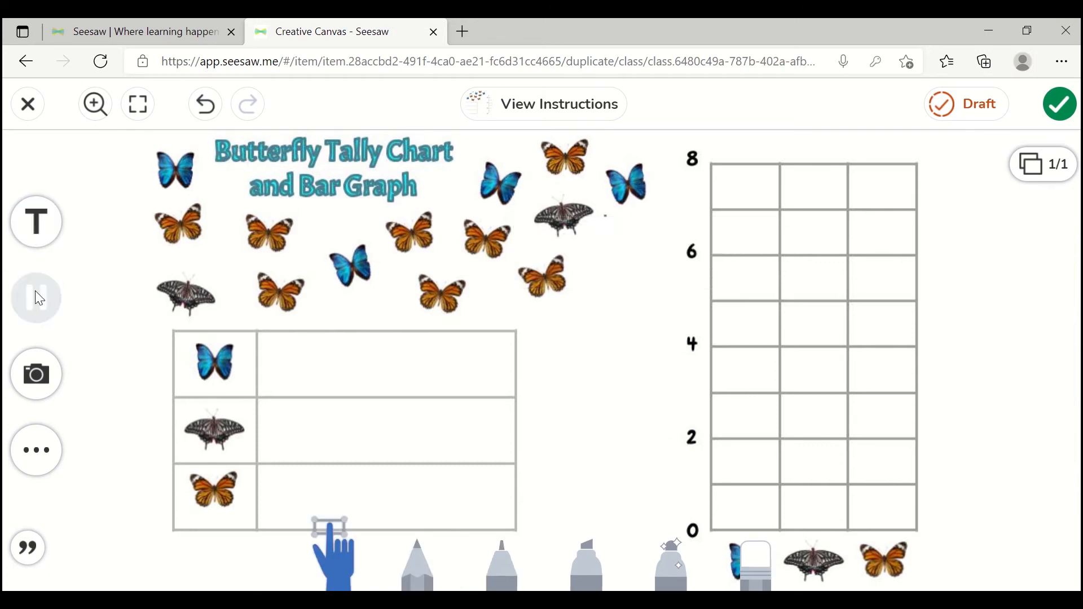
left_click(36, 297)
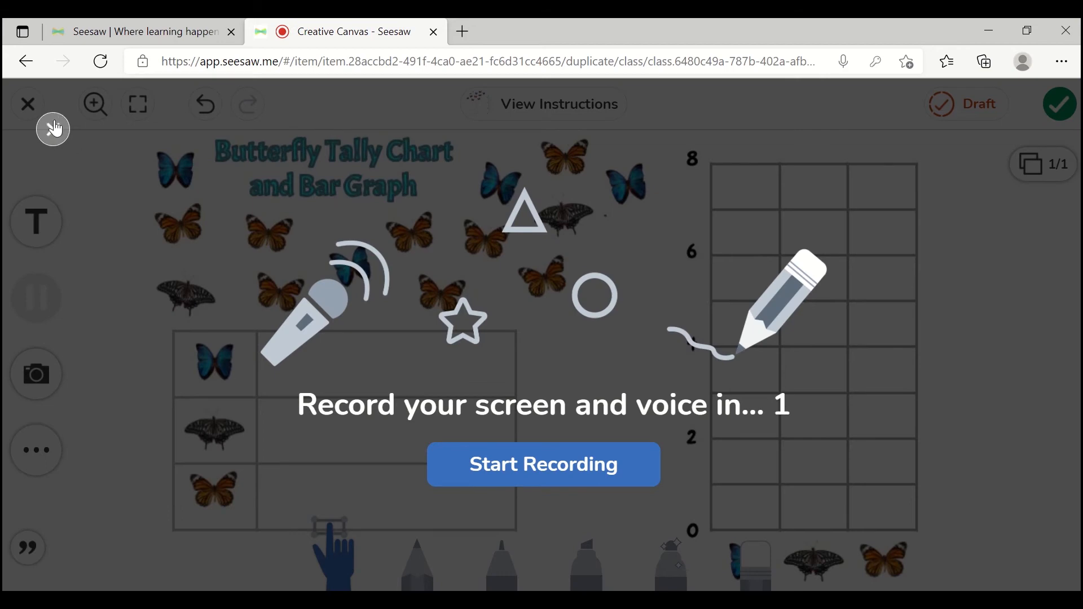
left_click(36, 373)
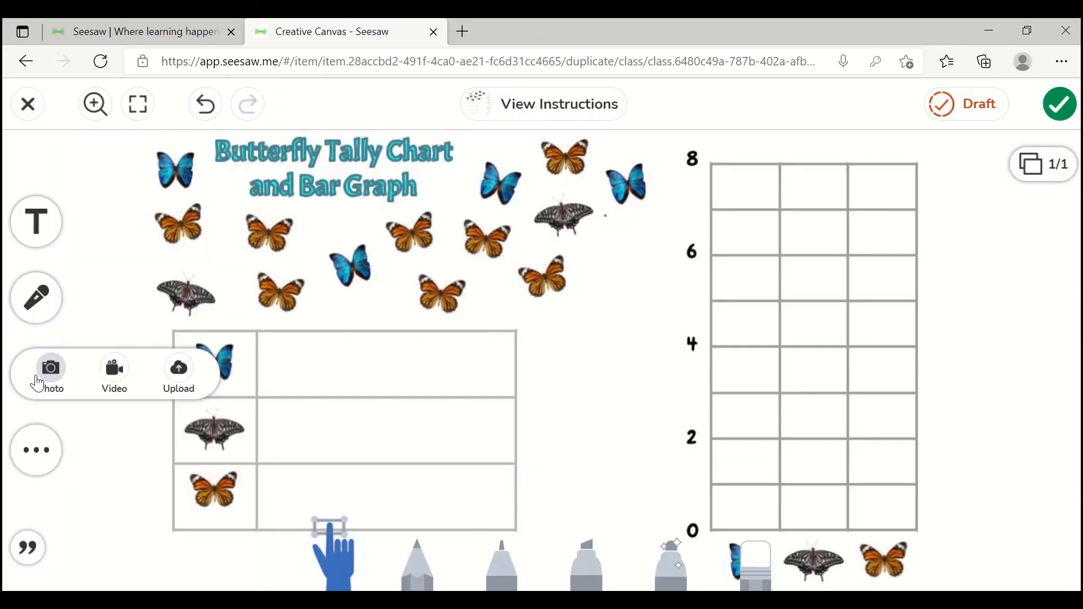
mouse_move(97, 490)
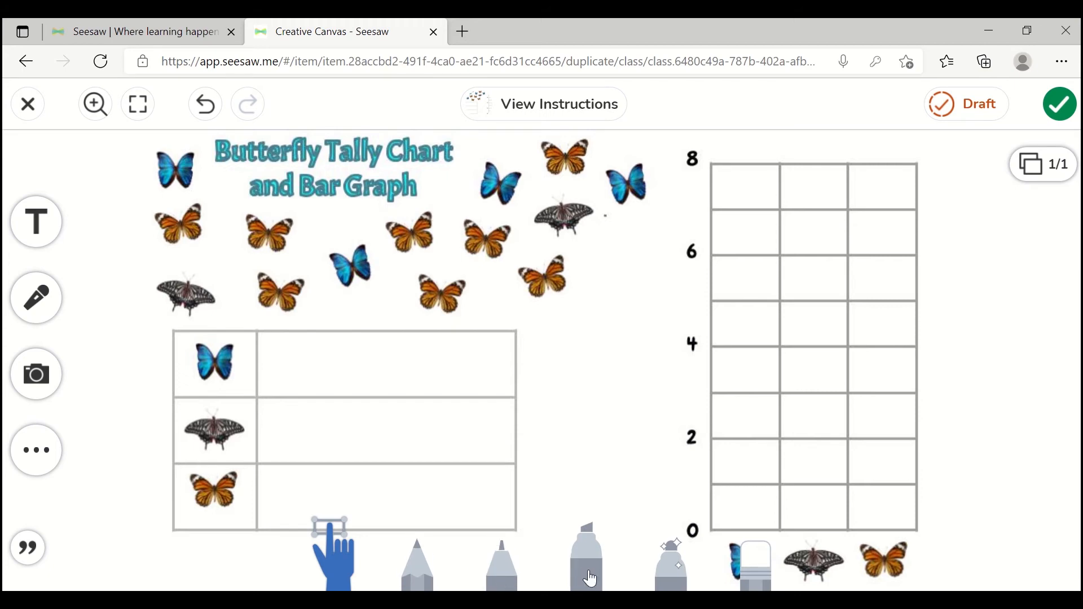
mouse_move(668, 559)
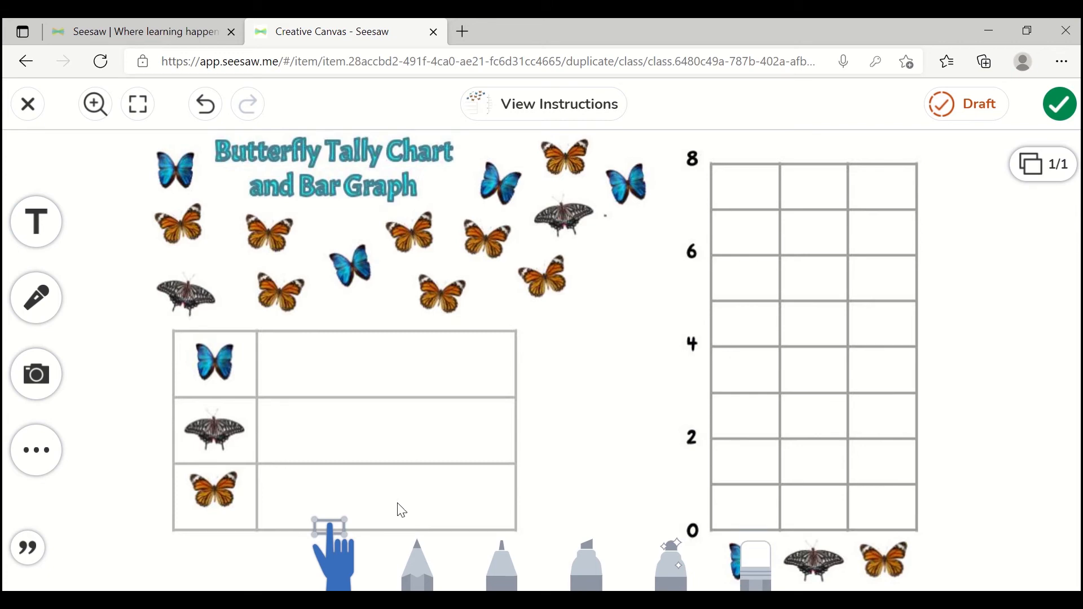
- Draw four blue marker tally strokes beside the blue butterfly row
left_click(501, 560)
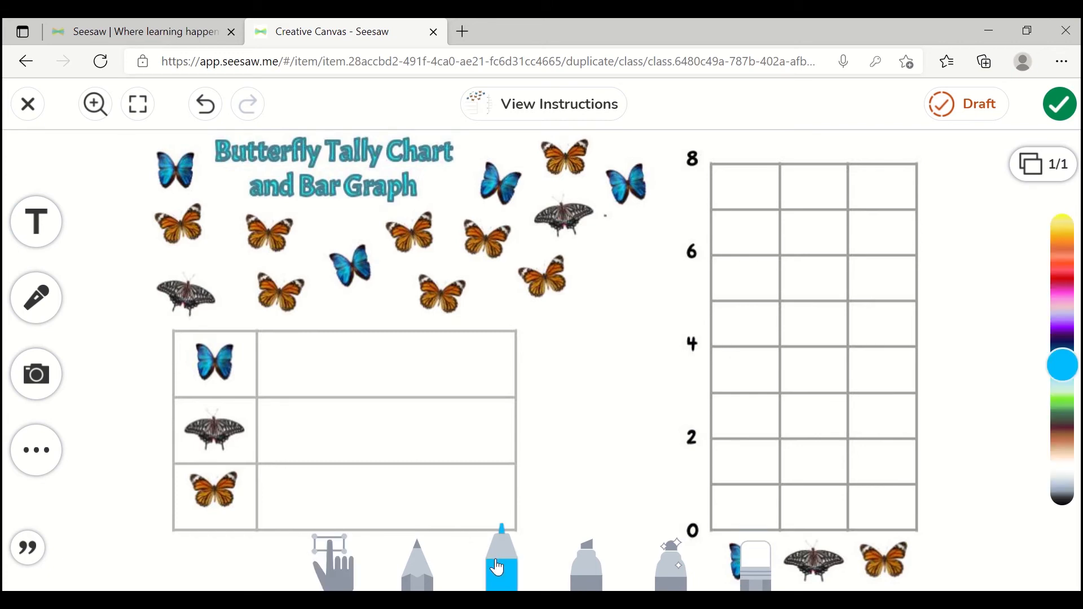
left_click_drag(271, 341, 271, 376)
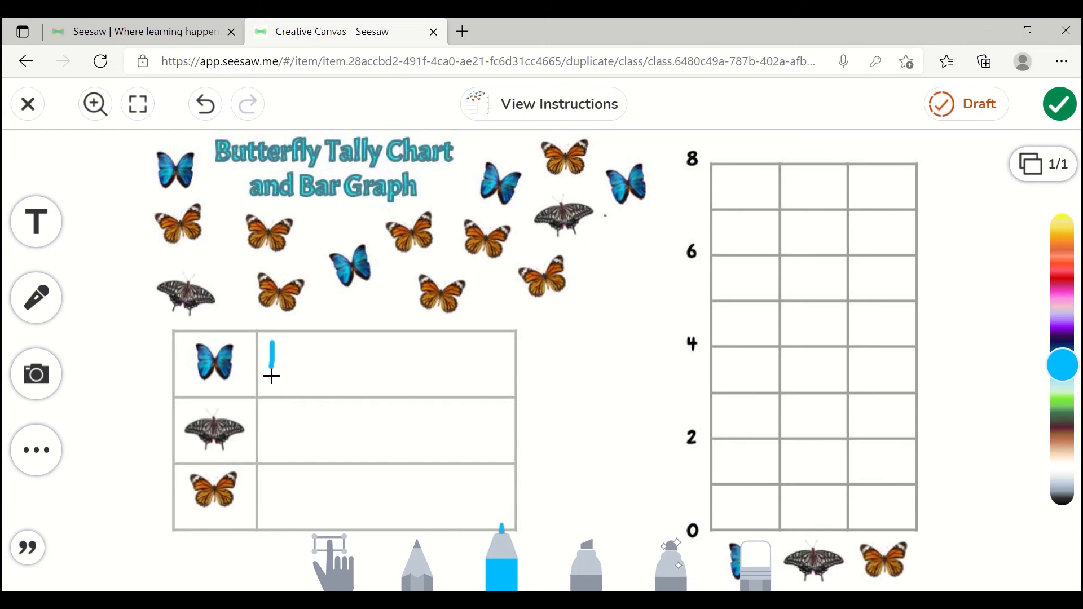
left_click_drag(289, 344, 289, 379)
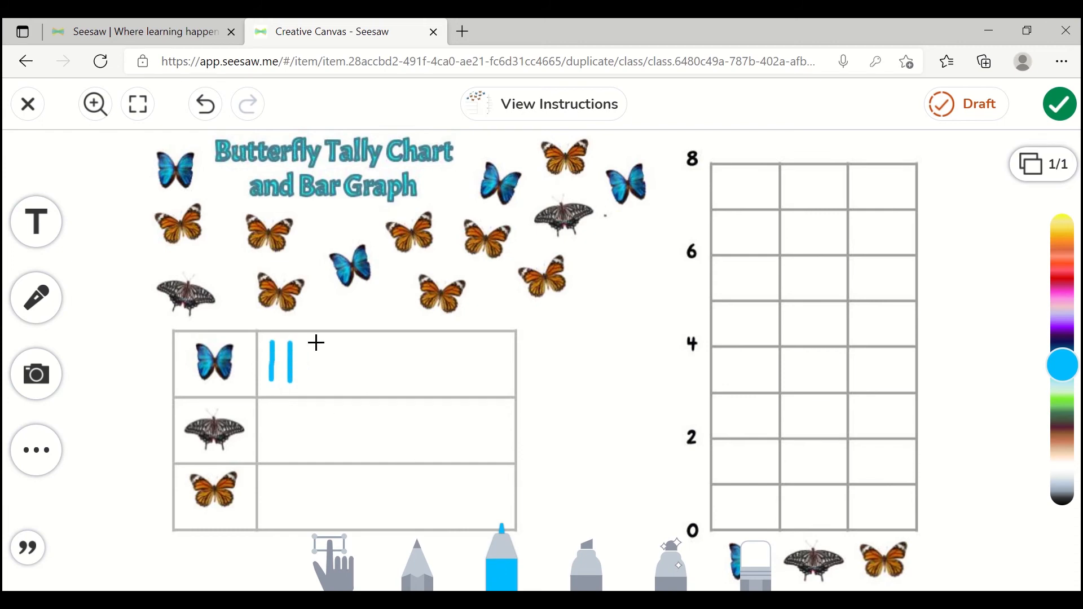
left_click_drag(311, 339, 311, 383)
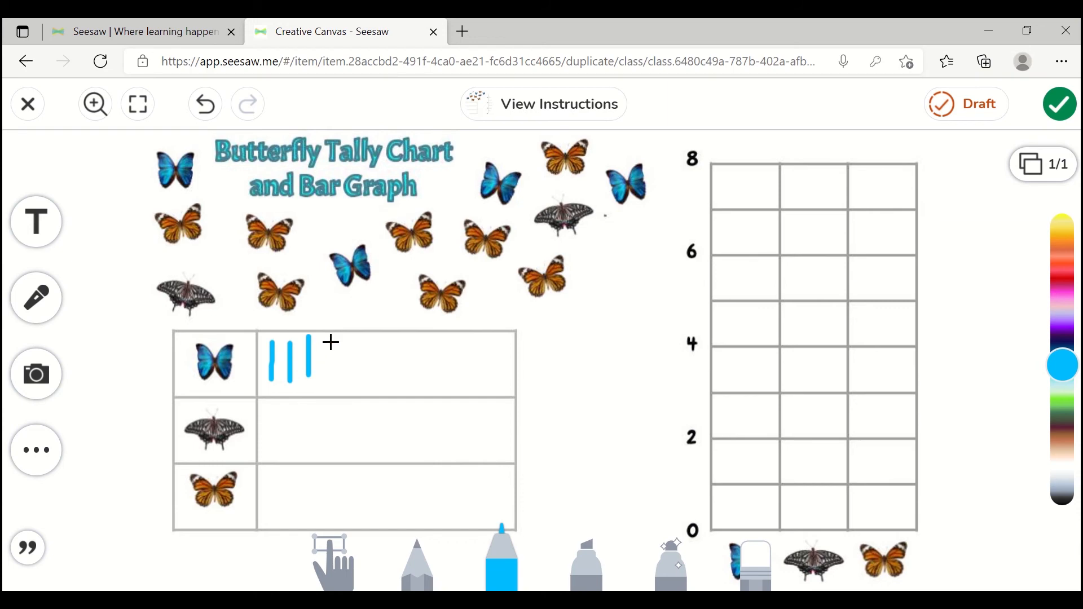
left_click_drag(329, 342, 335, 387)
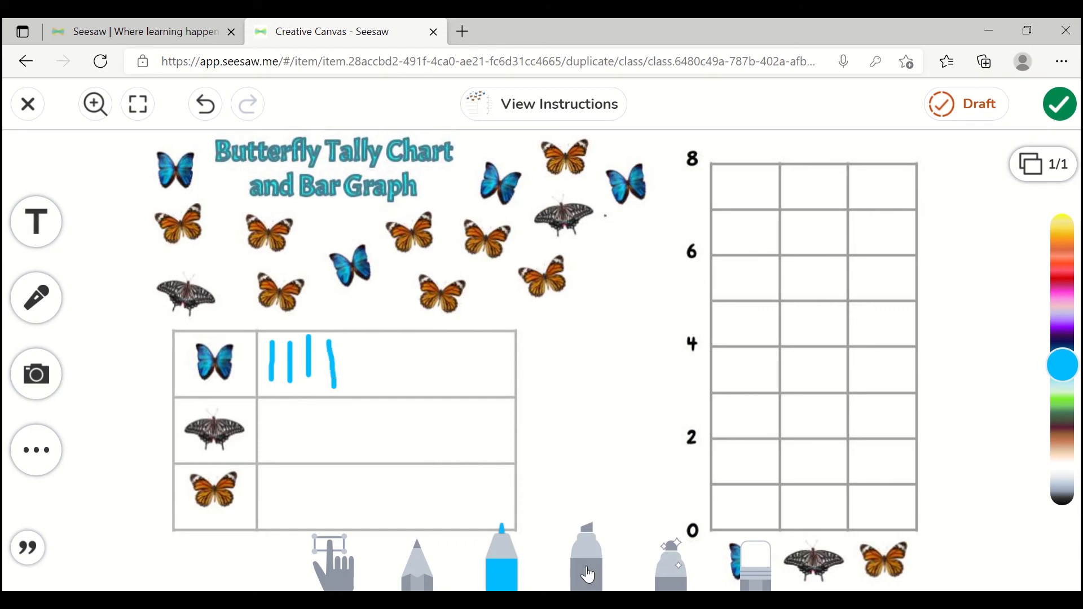
- Colour the blue butterfly graph column yellow up to 4 and submit the response to the teacher
left_click(586, 556)
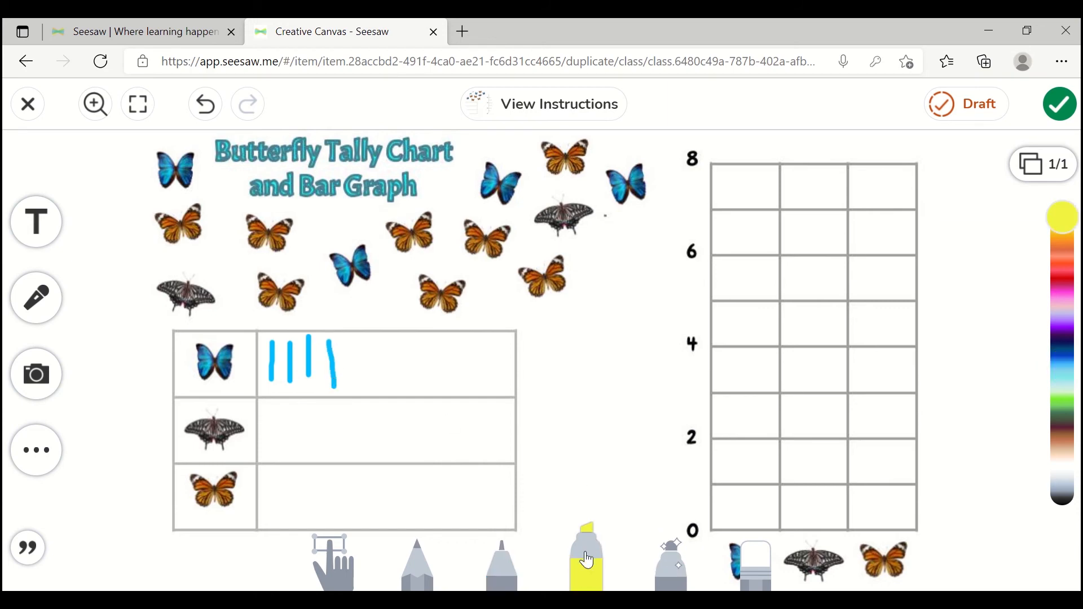
left_click_drag(714, 511, 715, 429)
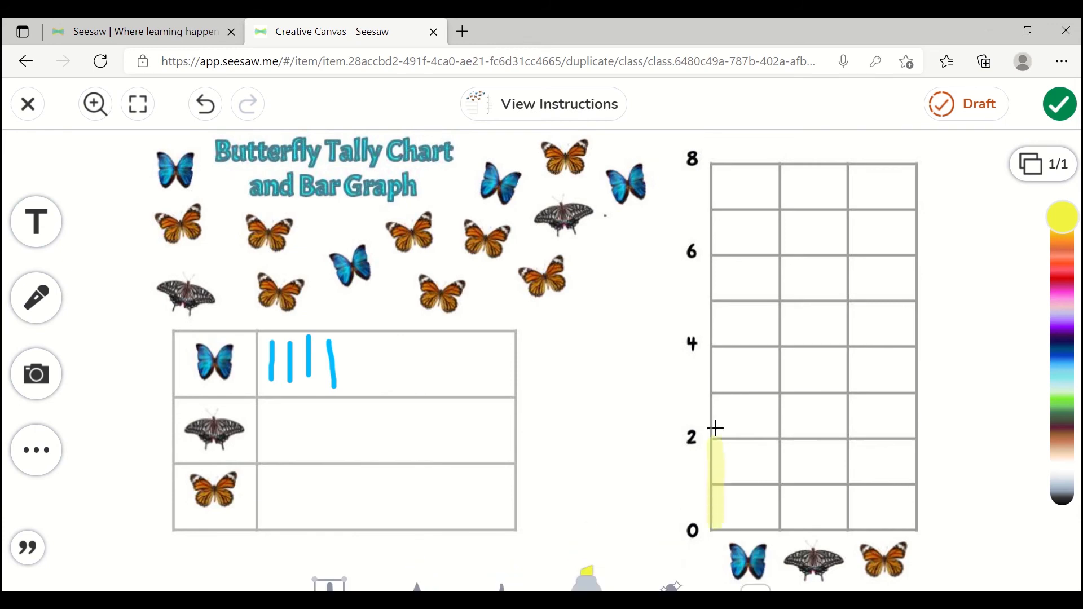
left_click_drag(715, 428, 774, 518)
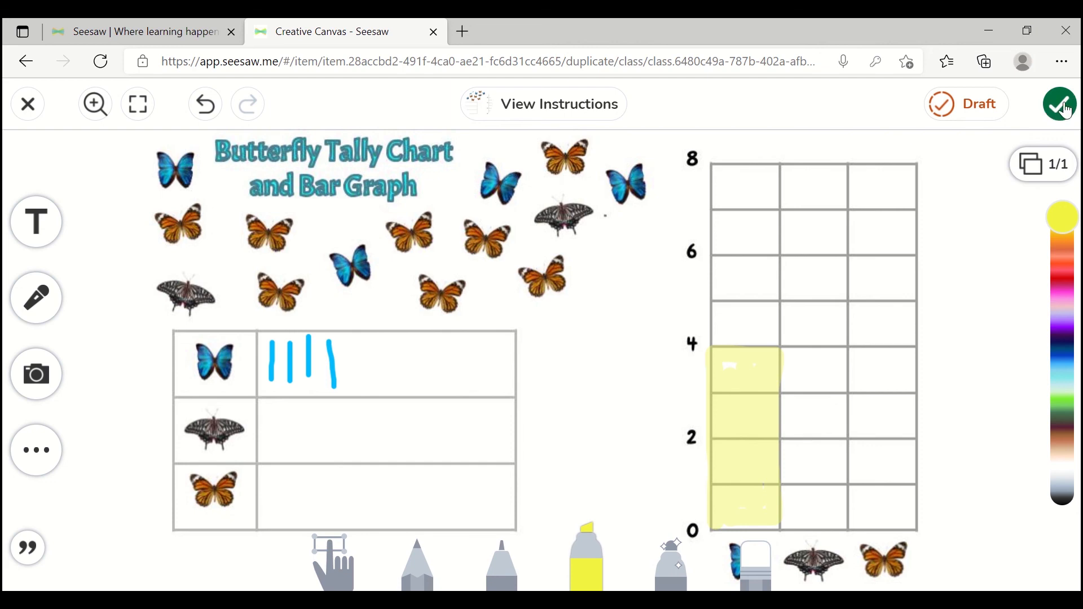
mouse_move(1061, 111)
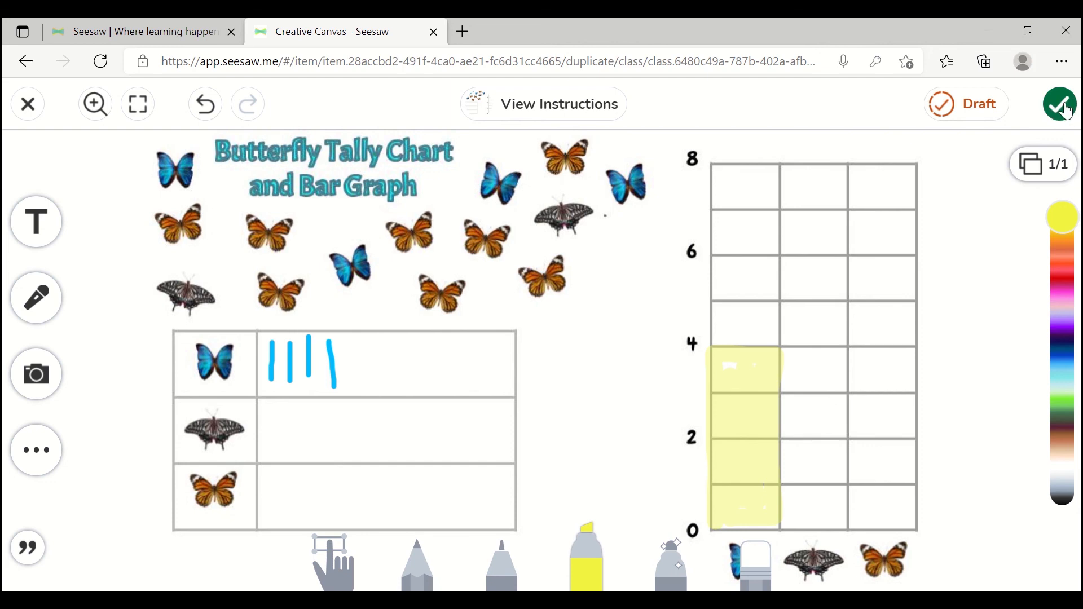
left_click(1060, 104)
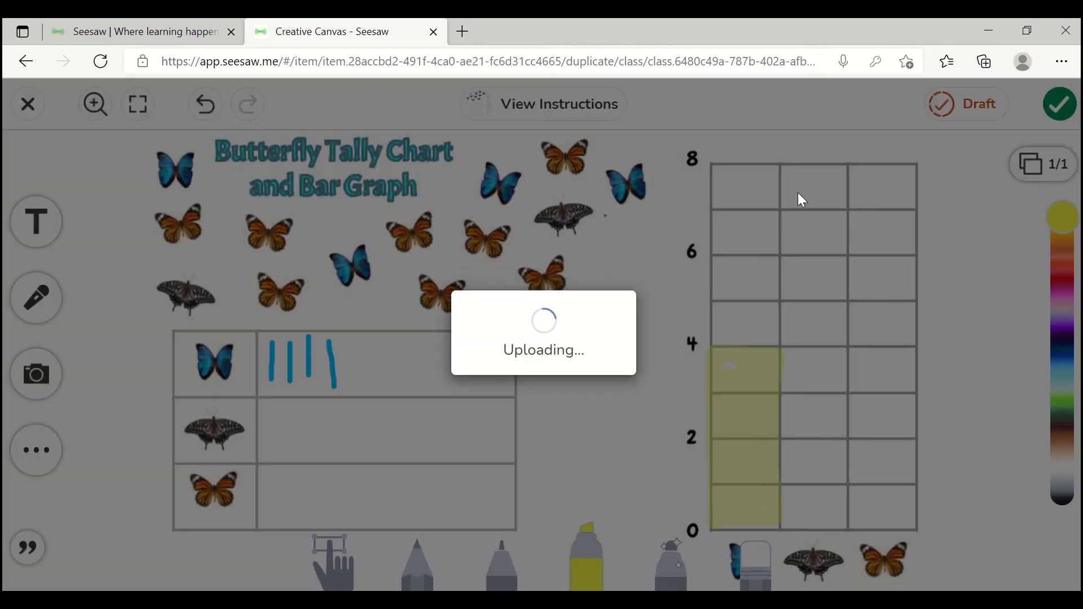